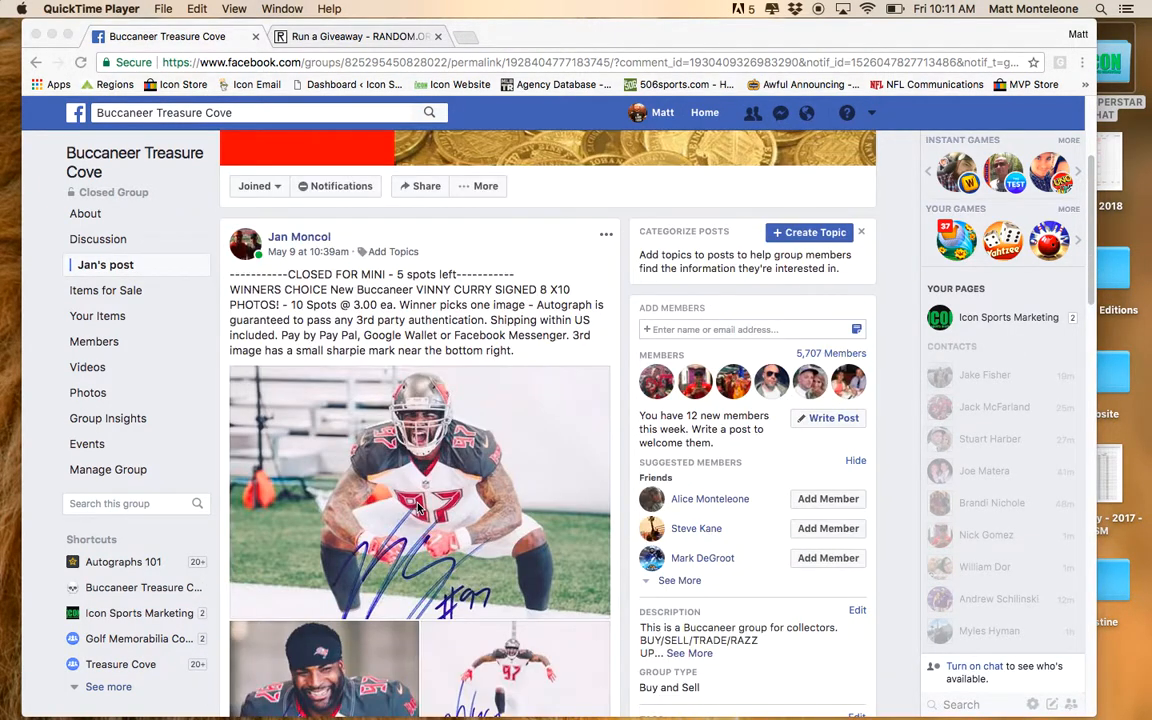
# Step: Roll 8 rounds on the dice and begin the giveaway with the ten Vinny Curry entries
pyautogui.scroll(-3)
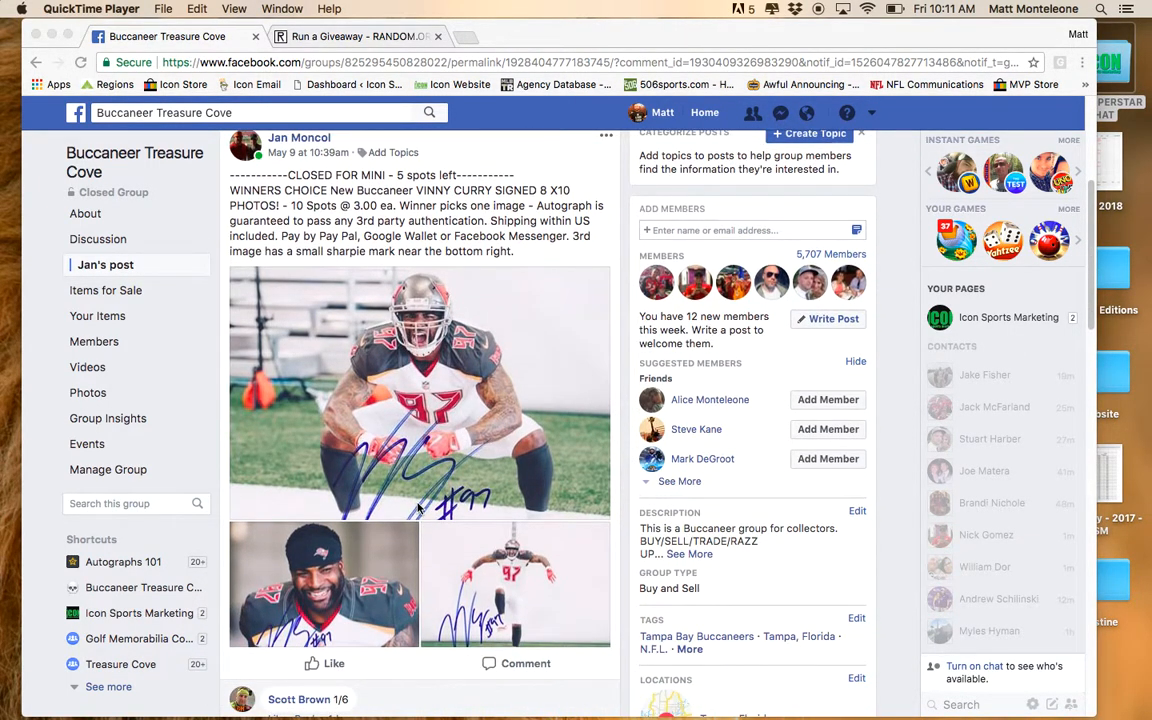
pyautogui.scroll(-3)
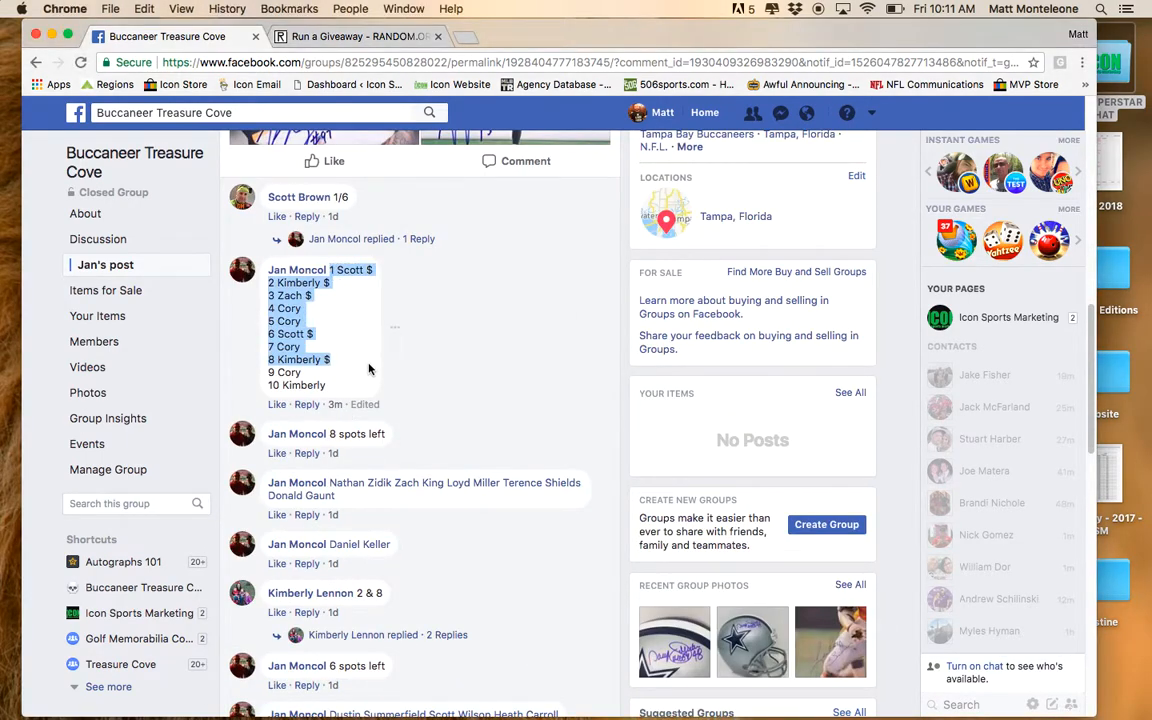
pyautogui.scroll(-3)
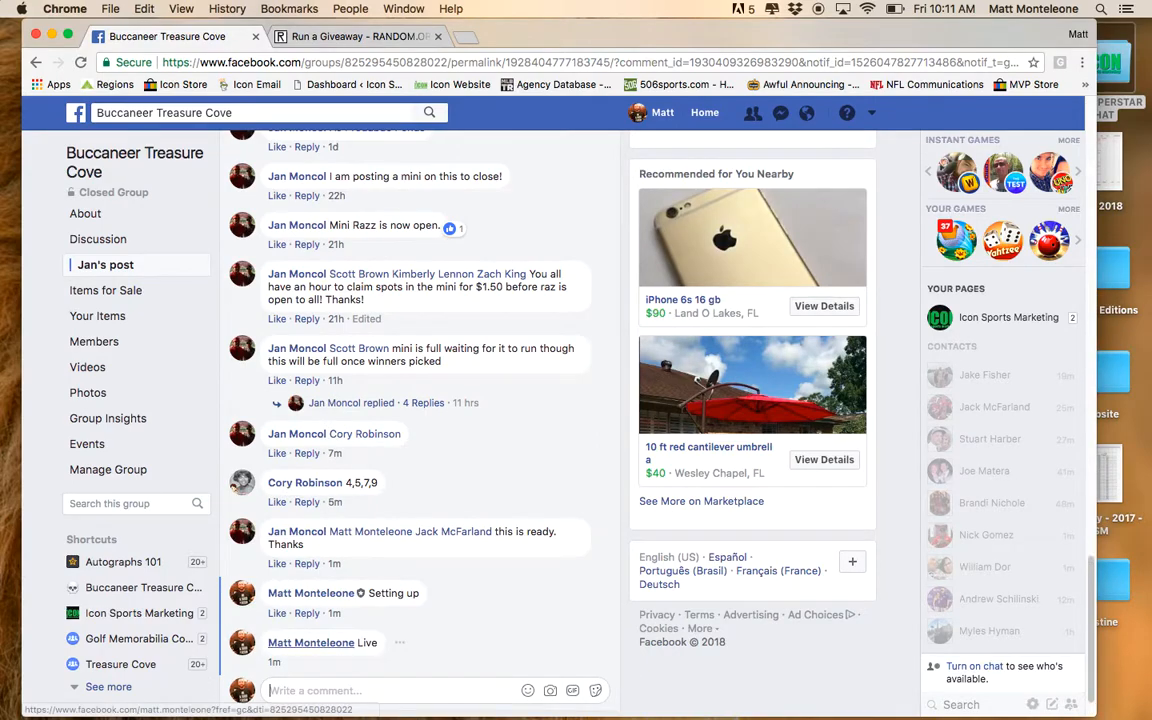
pyautogui.scroll(-3)
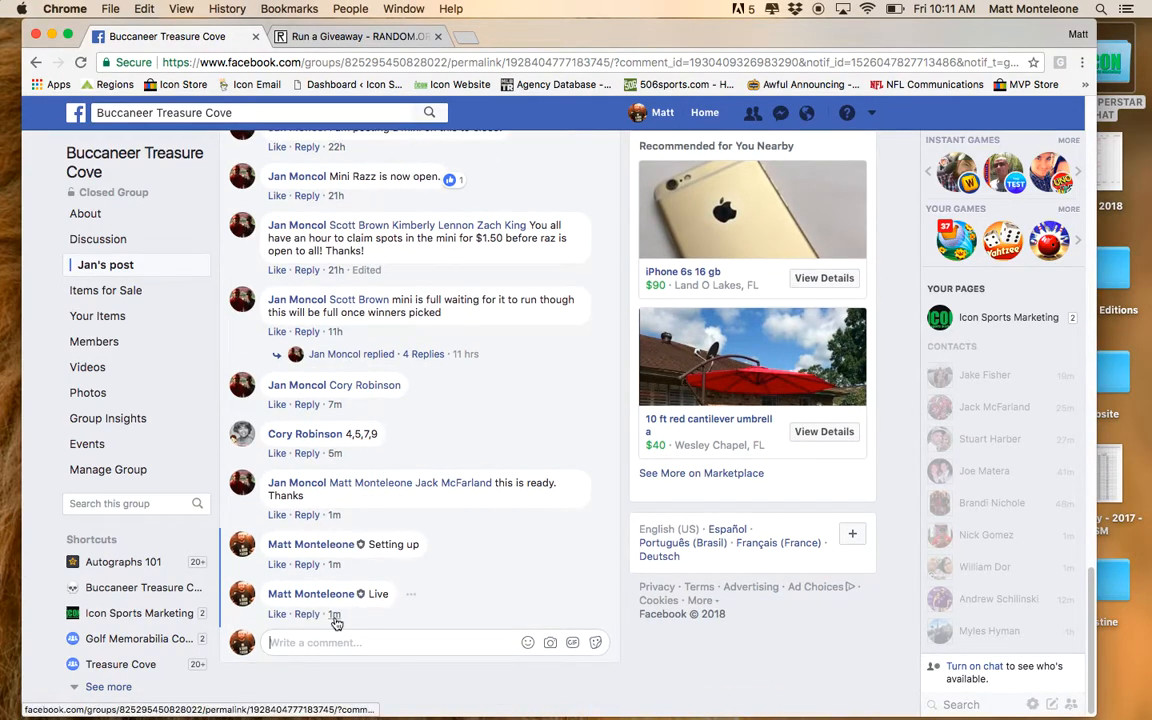
pyautogui.click(360, 36)
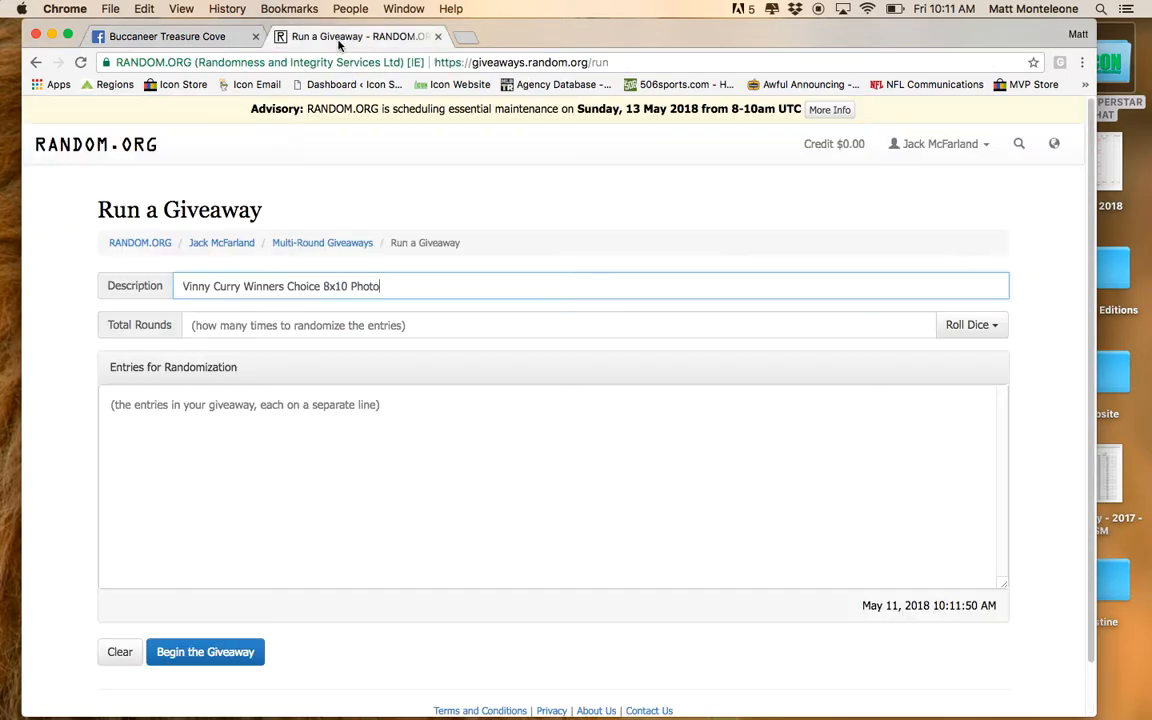
pyautogui.click(968, 324)
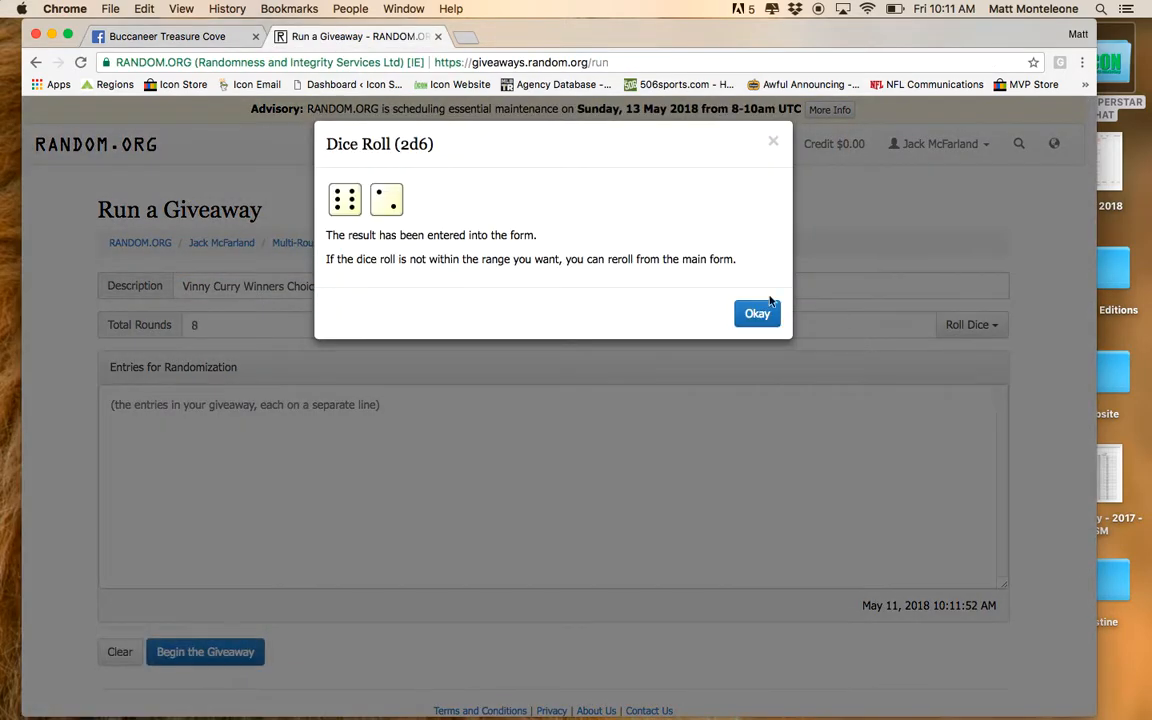
pyautogui.click(756, 312)
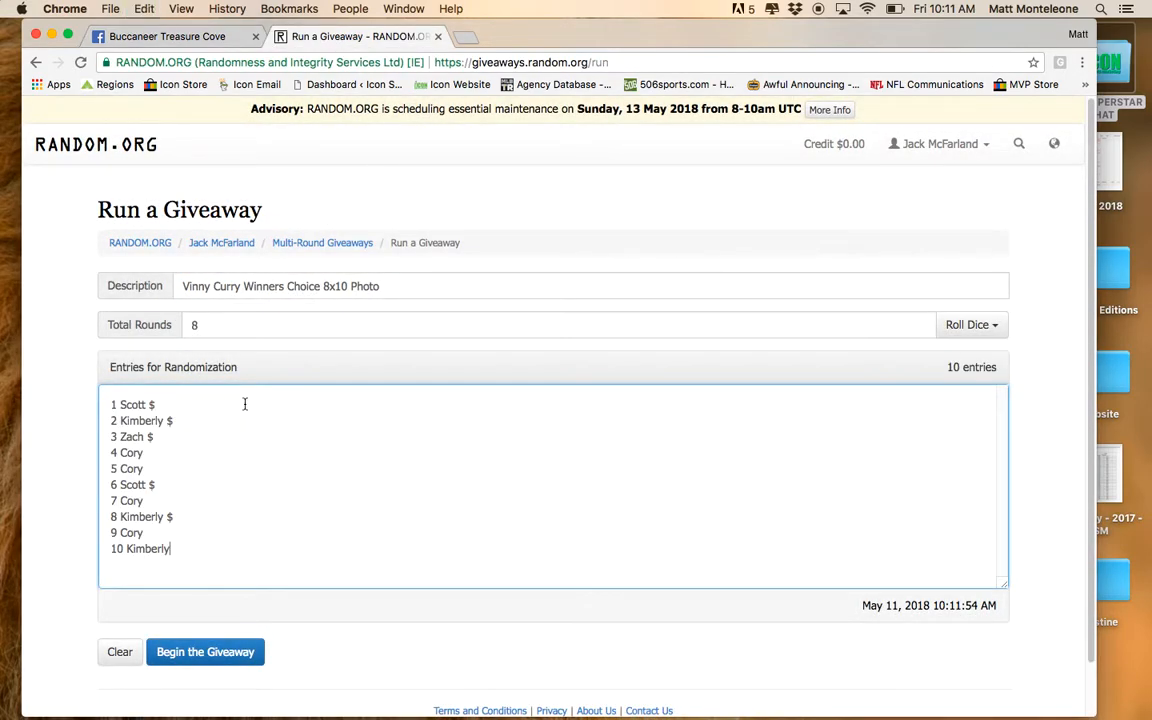
pyautogui.click(204, 652)
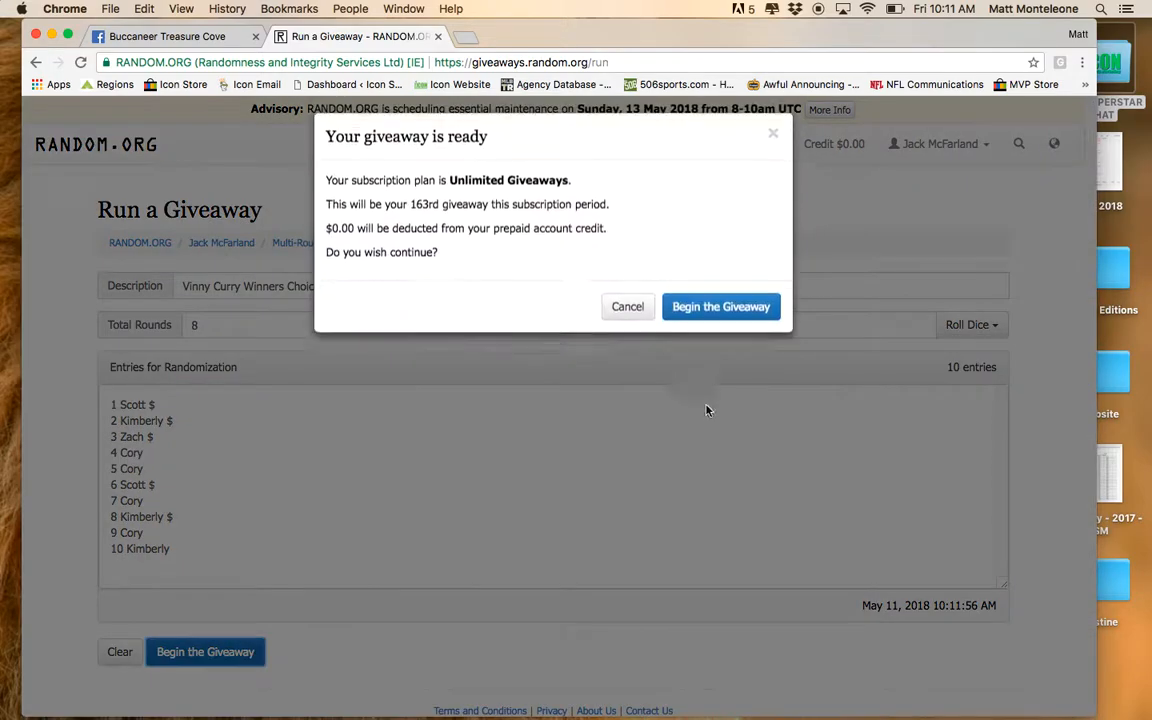
pyautogui.click(720, 306)
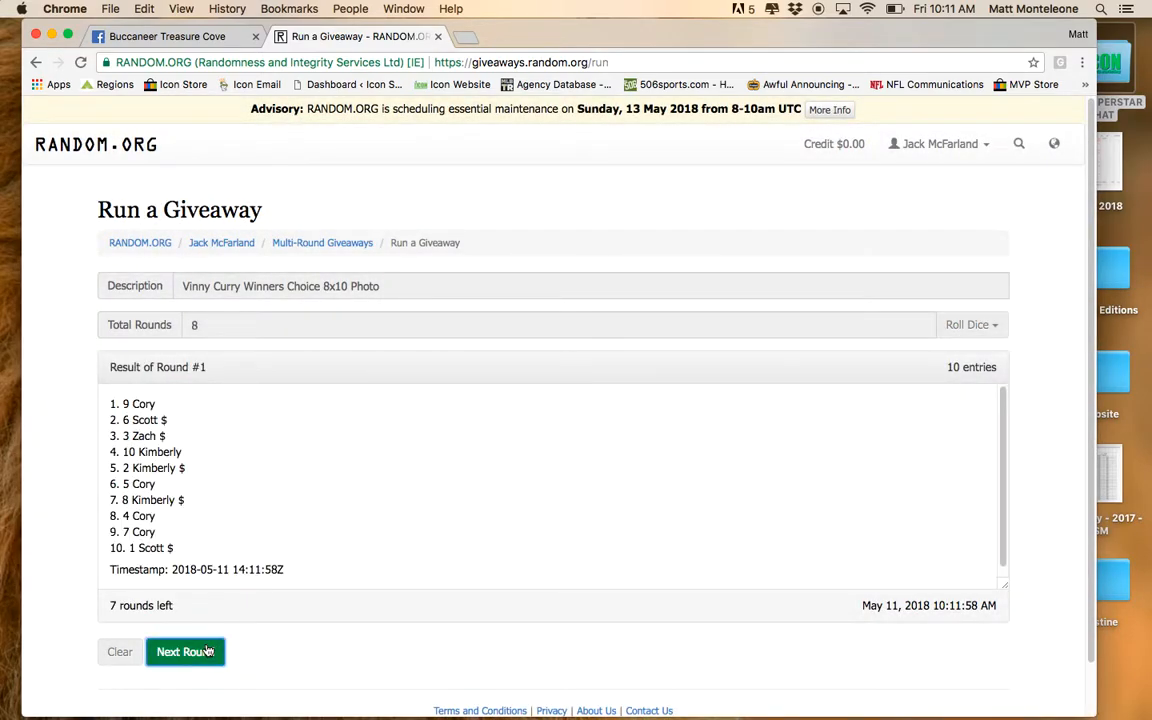
# Step: Advance the giveaway round by round until the final Round 8 result appears
pyautogui.click(184, 652)
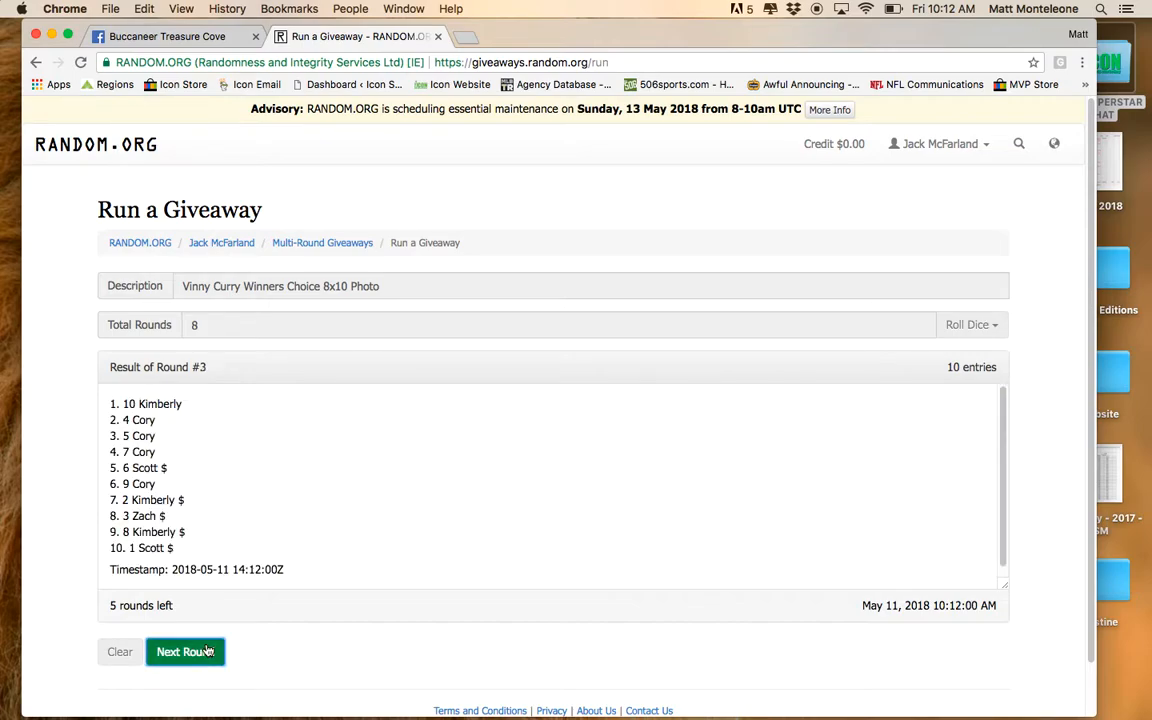
pyautogui.click(184, 652)
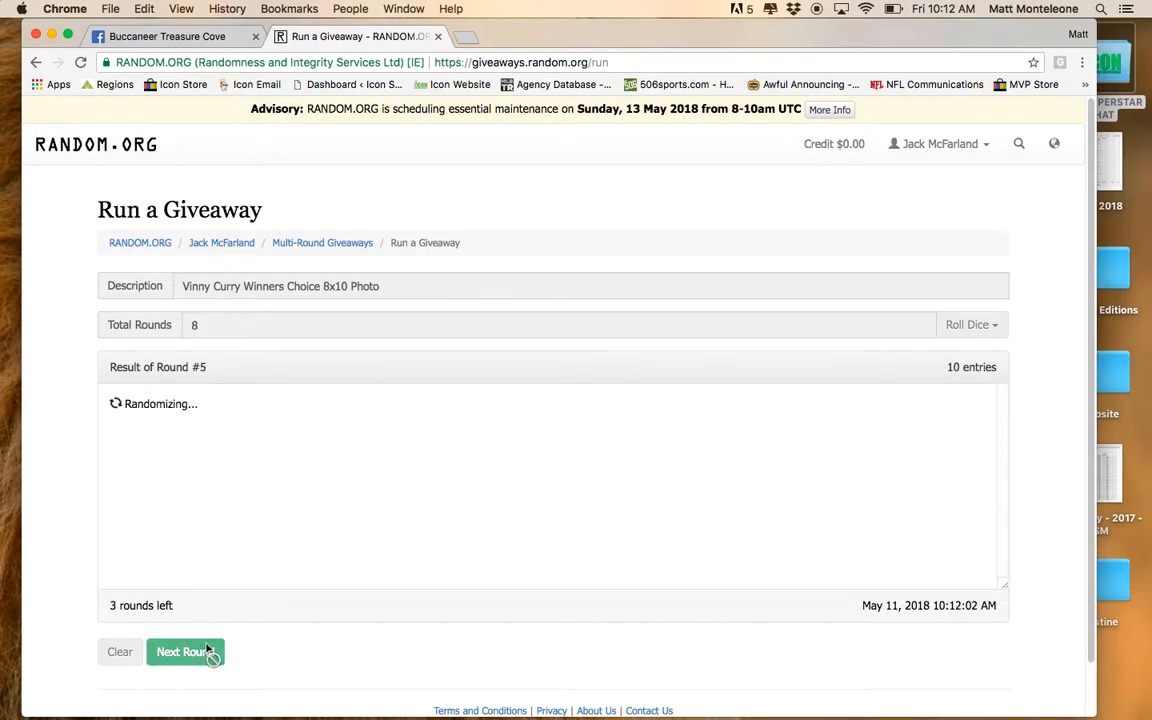
pyautogui.click(184, 652)
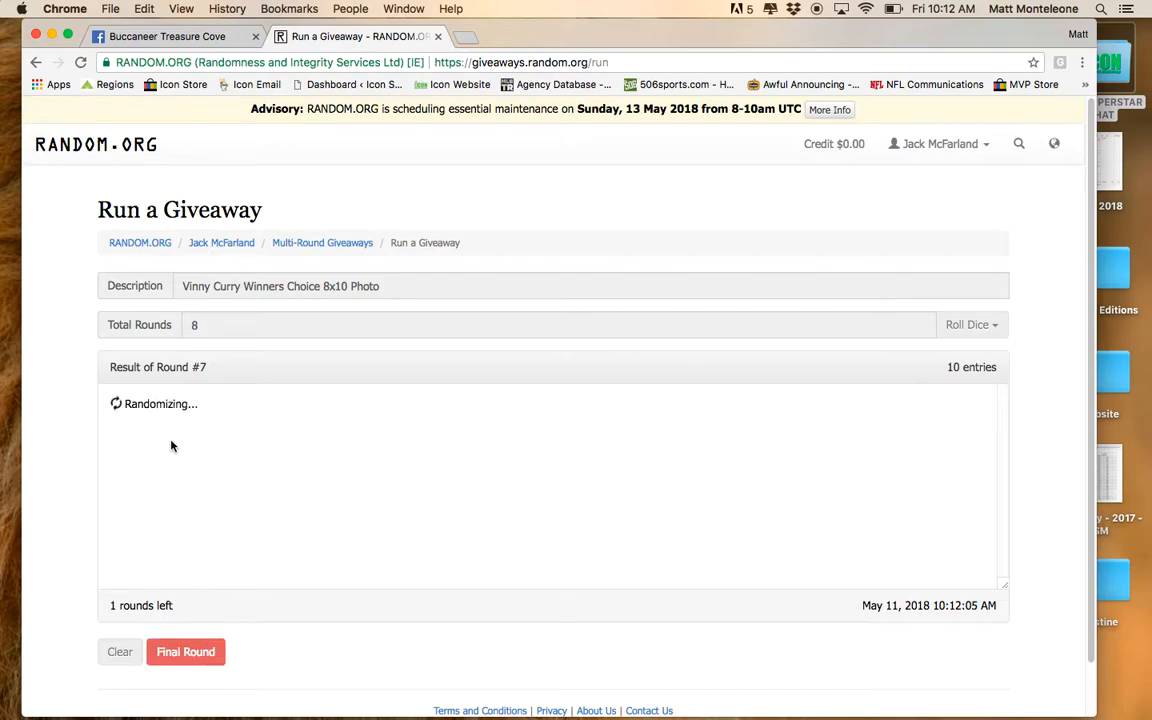
pyautogui.click(184, 652)
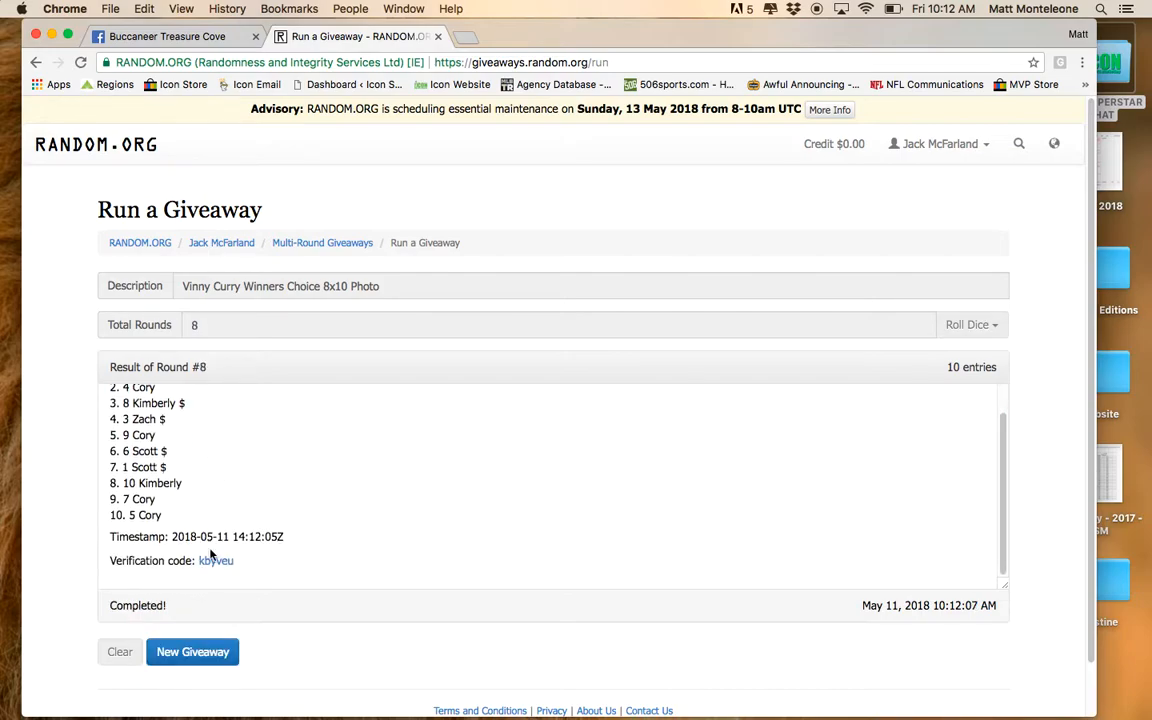
# Step: View the verification page's Round #8 FINAL result with Kimberly at spot 2, then return to the Facebook post
pyautogui.click(216, 560)
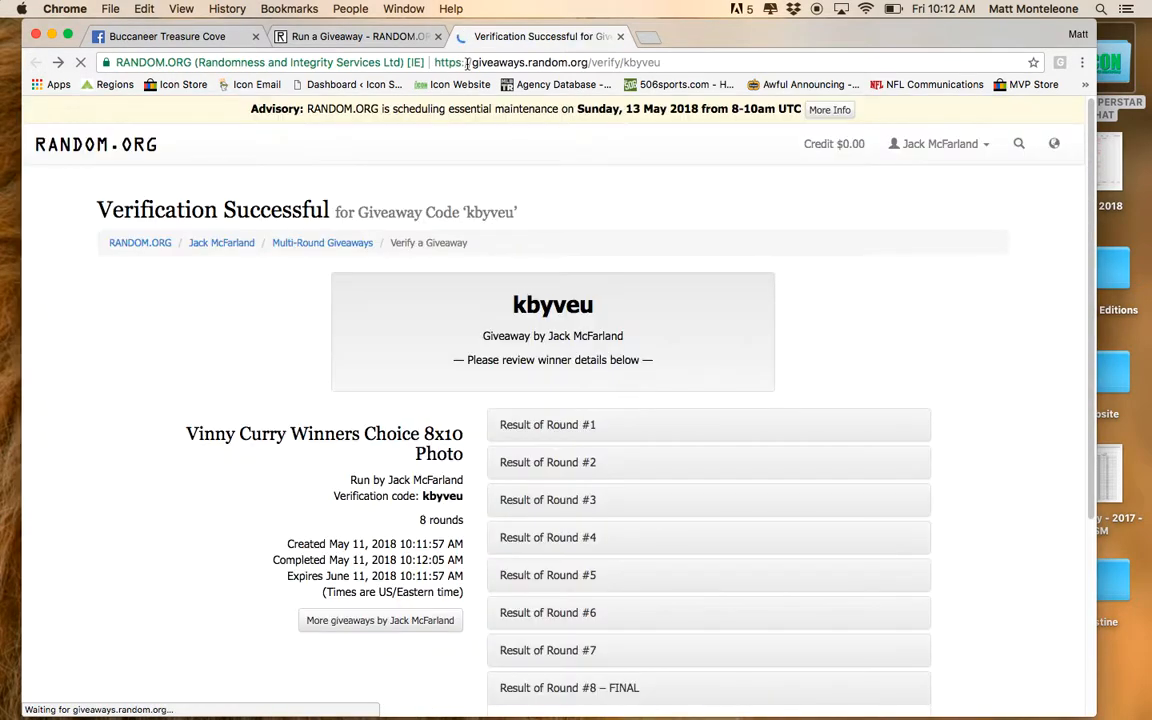
pyautogui.click(540, 62)
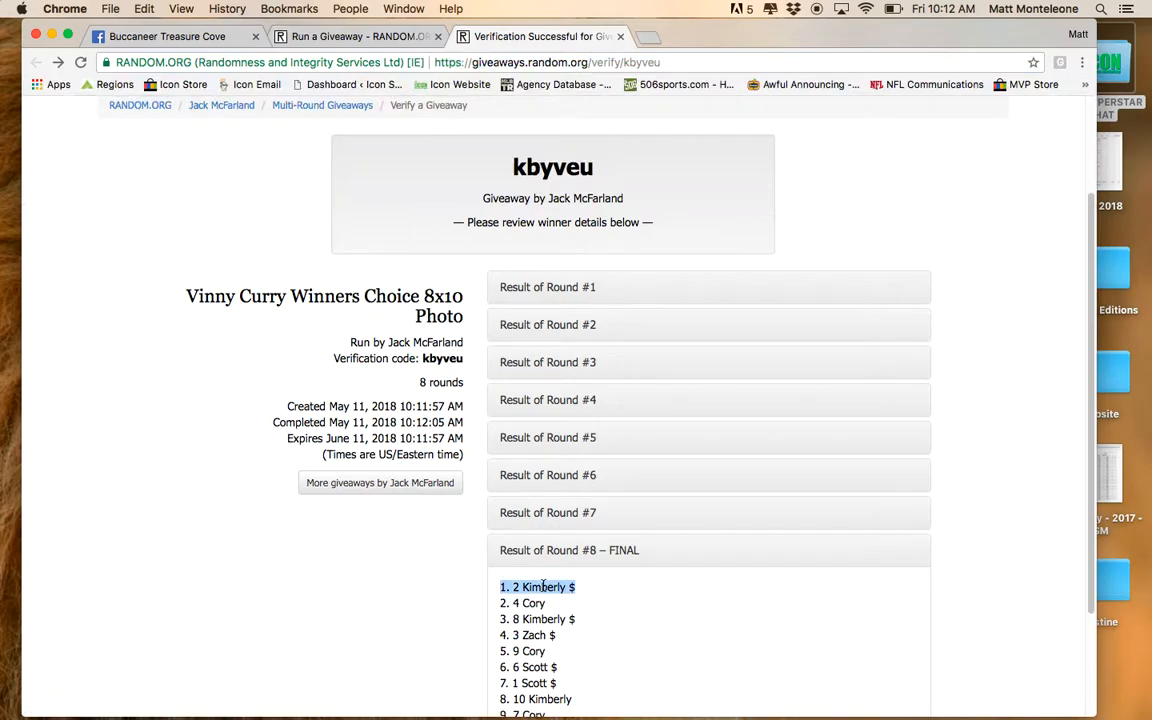
pyautogui.click(168, 36)
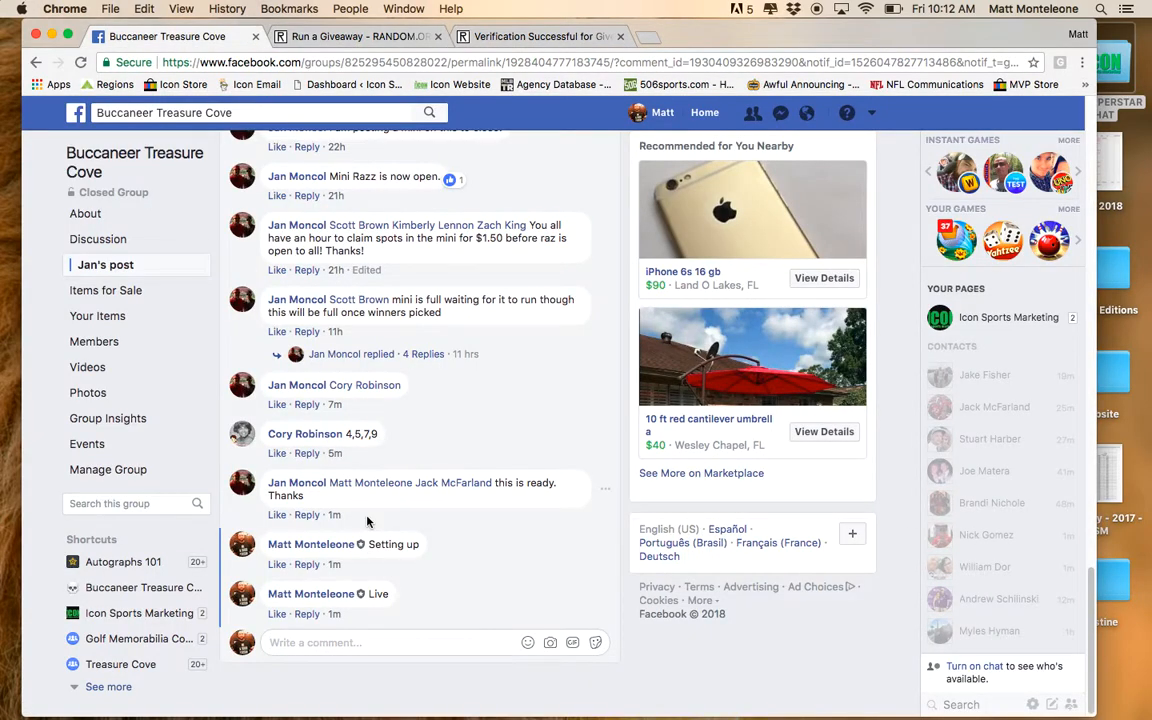
pyautogui.scroll(-3)
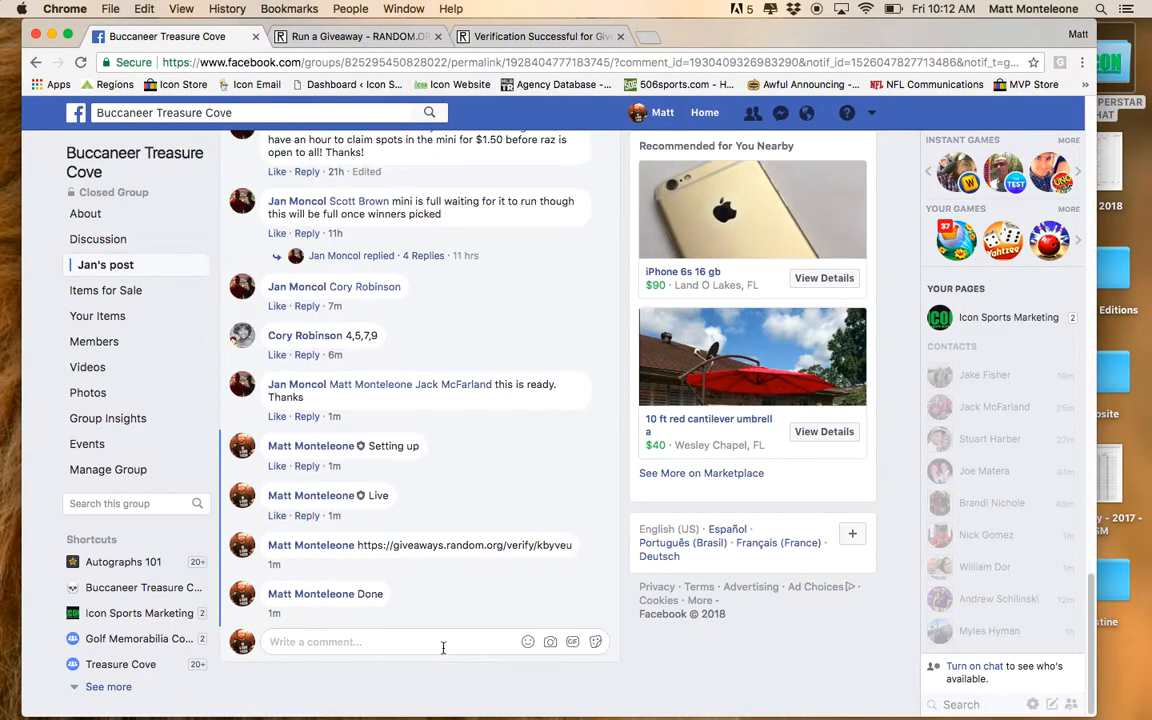